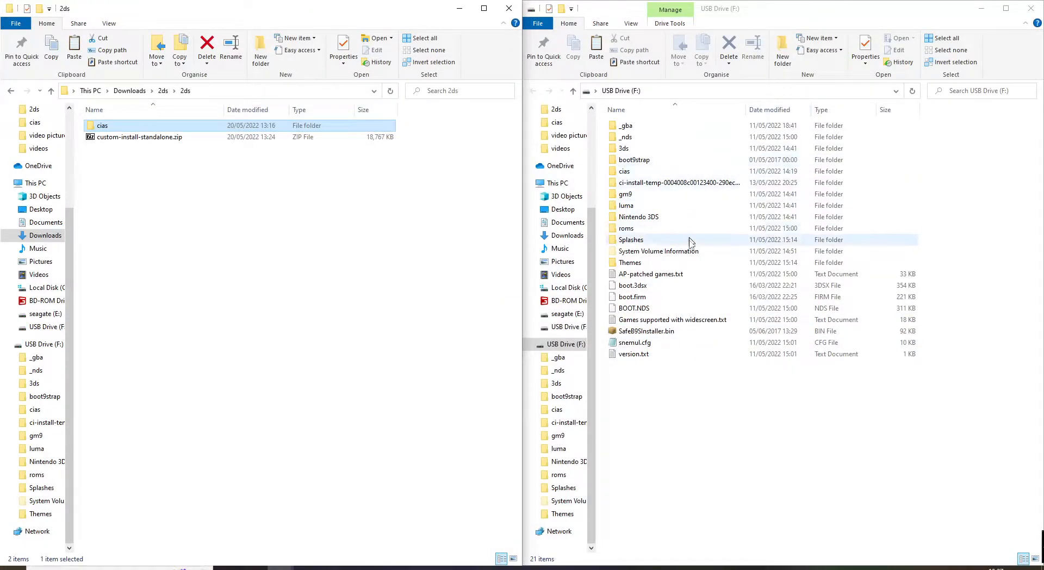
# Extract custom-install-standalone.zip into its own folder in the 2ds folder via 7-Zip Extract Here.
pyautogui.click(140, 136)
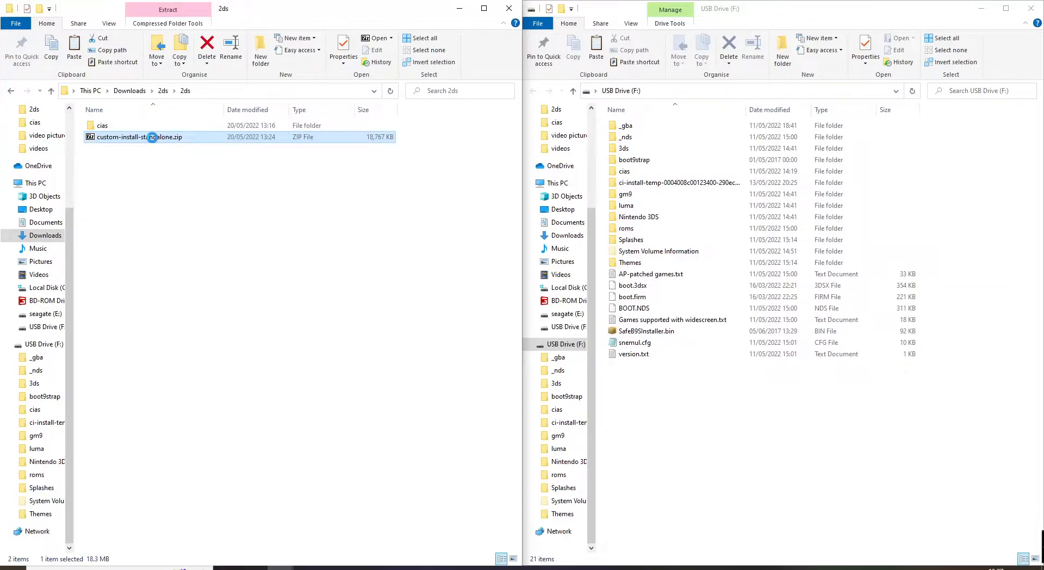
pyautogui.rightClick(137, 136)
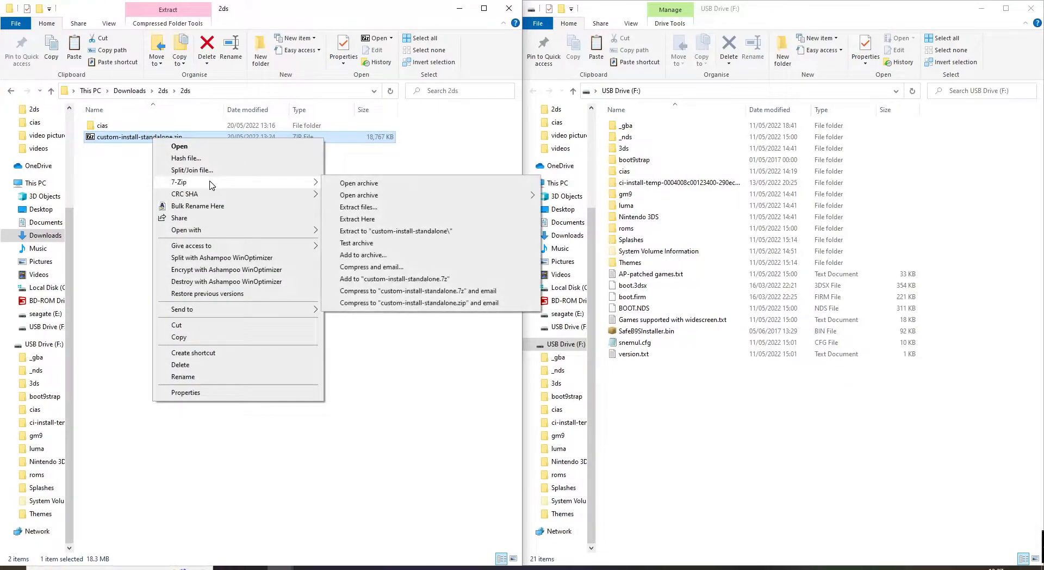
pyautogui.moveTo(357, 218)
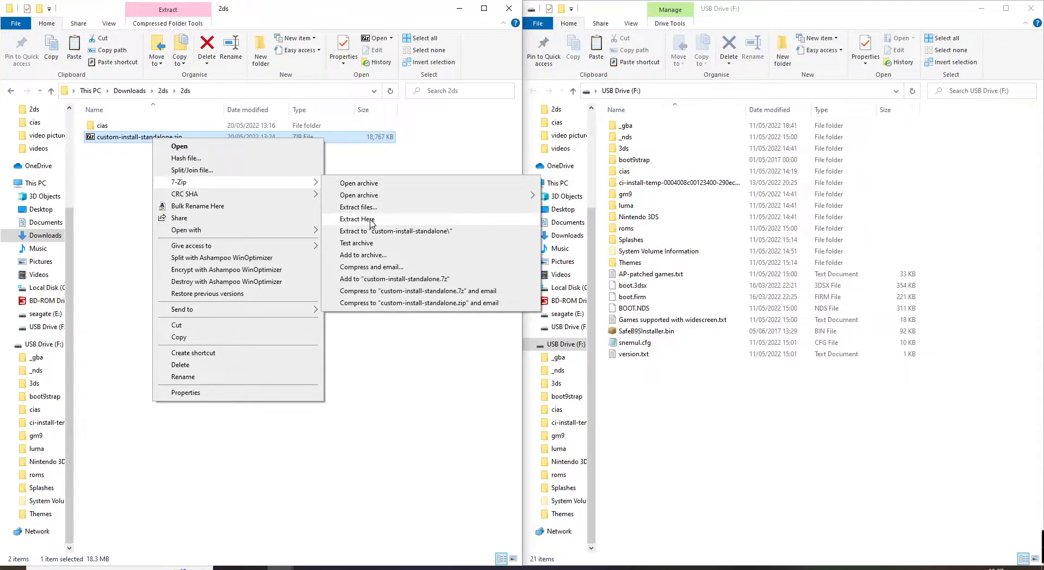
pyautogui.moveTo(377, 220)
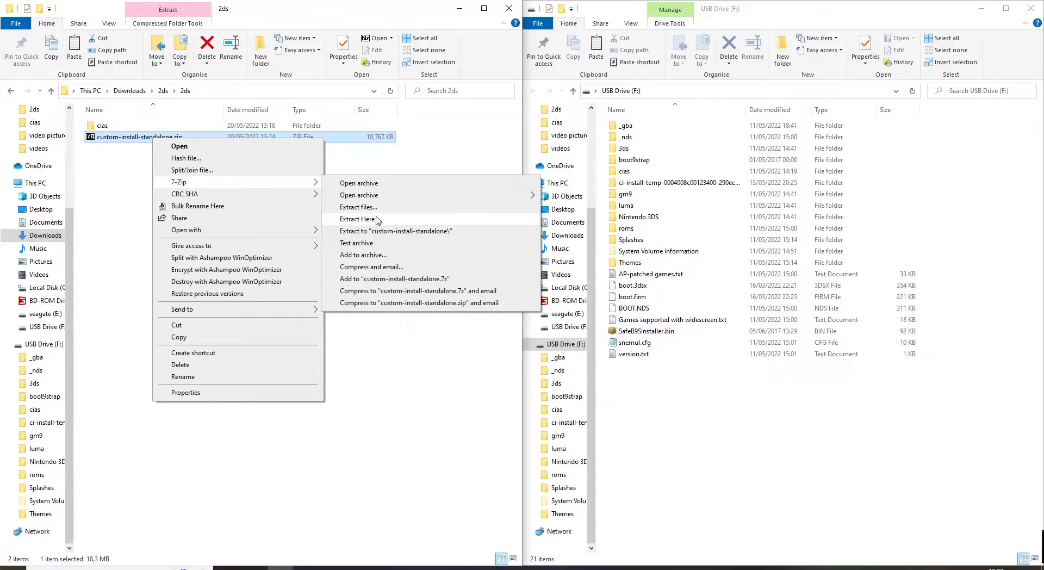
pyautogui.click(358, 219)
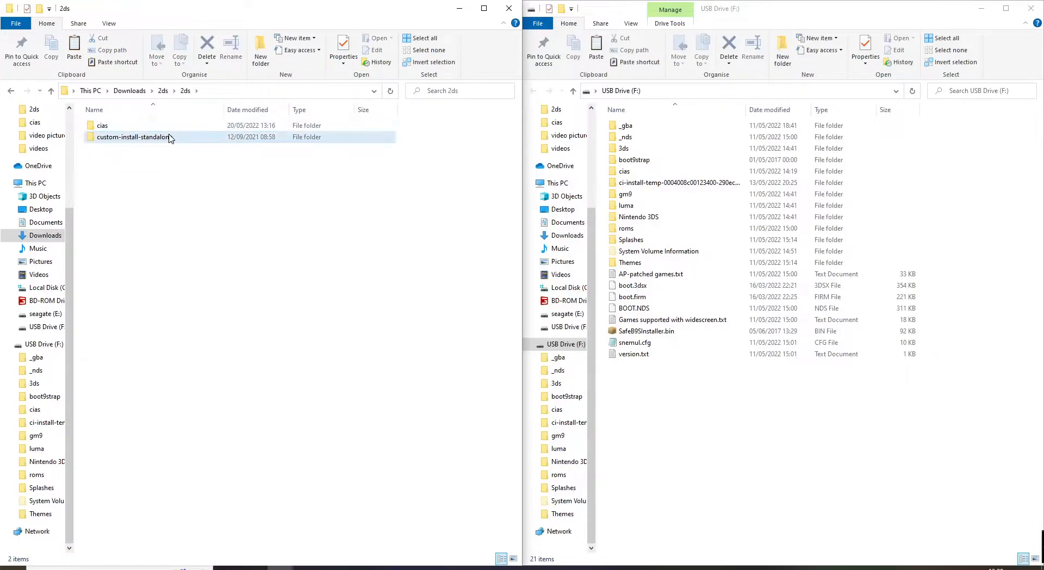
# Copy custom-install-finalize.3dsx to F:\3ds, skip the existing file, and return to the drive root.
pyautogui.doubleClick(132, 136)
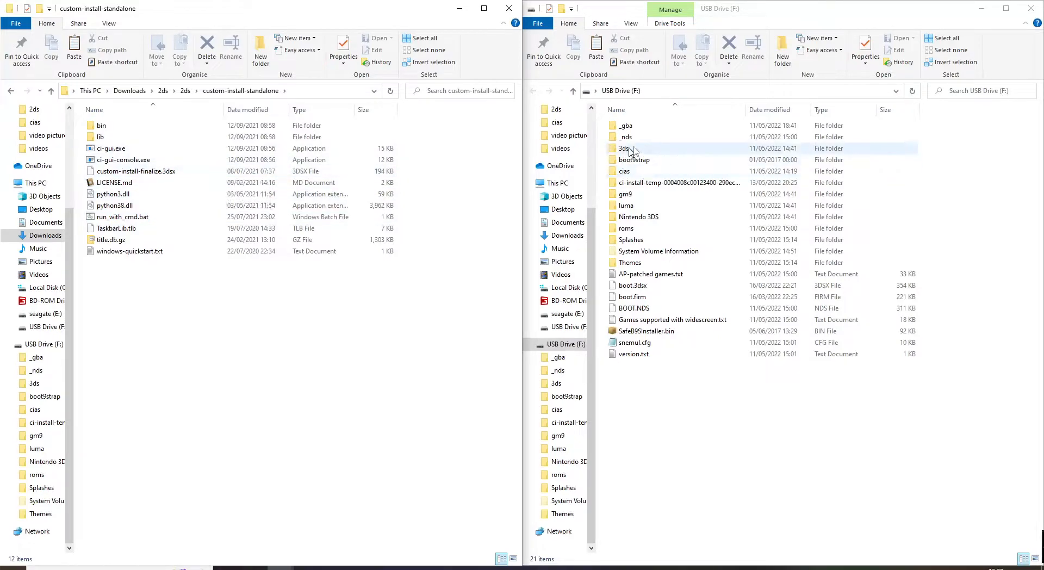
pyautogui.doubleClick(624, 148)
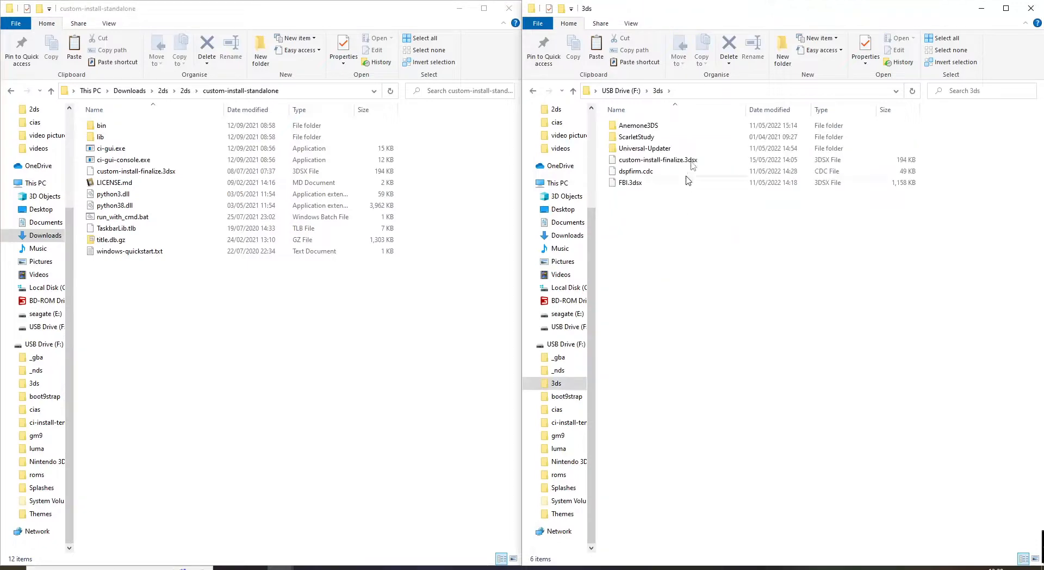
pyautogui.click(135, 170)
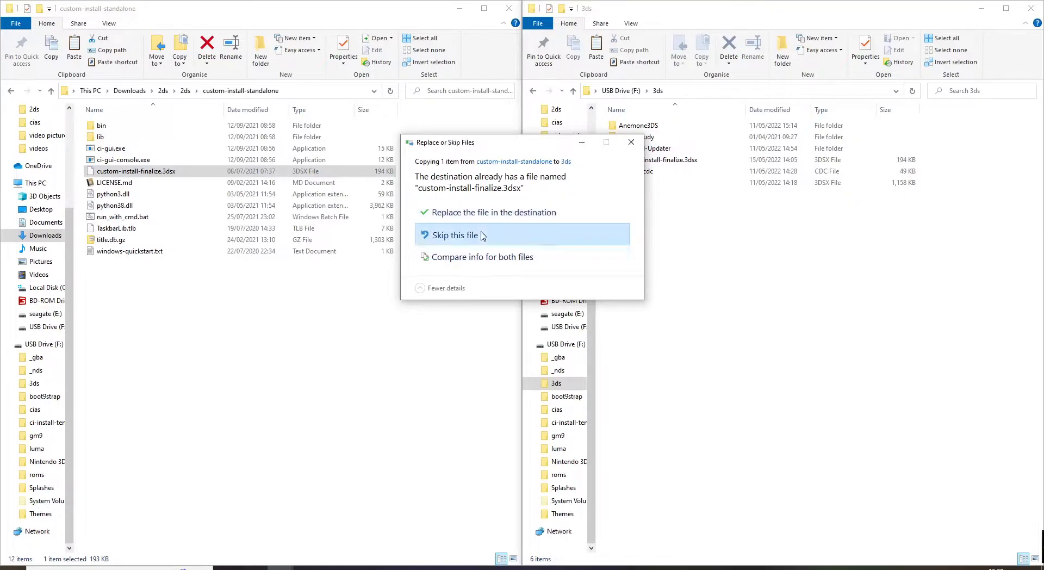
pyautogui.click(455, 234)
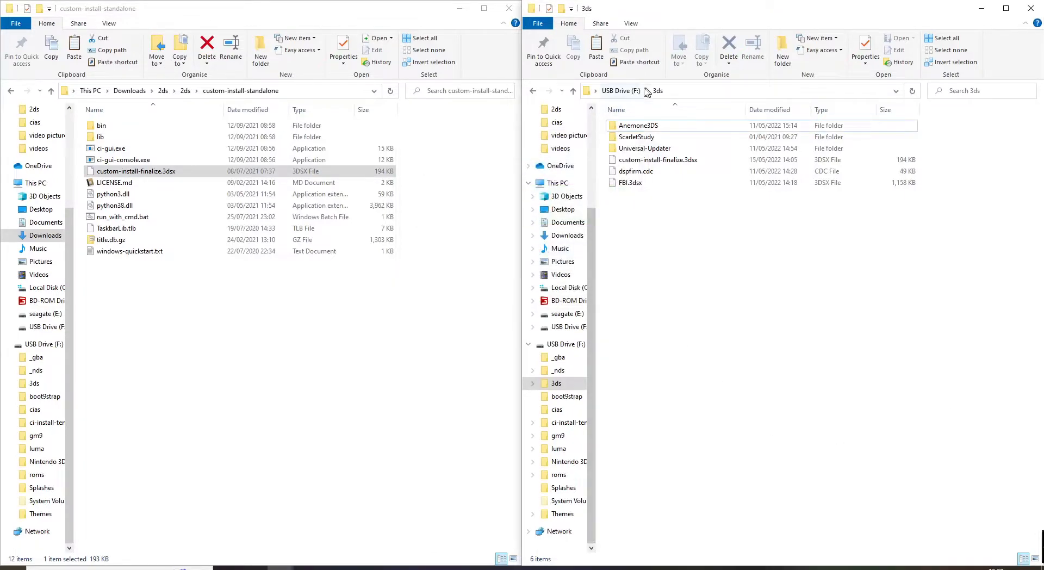
pyautogui.click(620, 91)
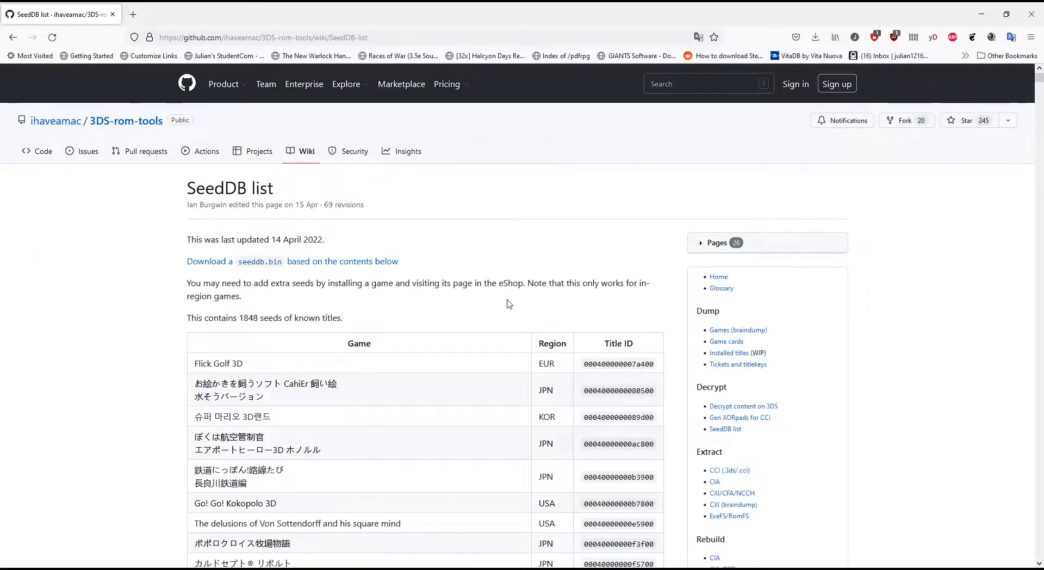
pyautogui.moveTo(323, 264)
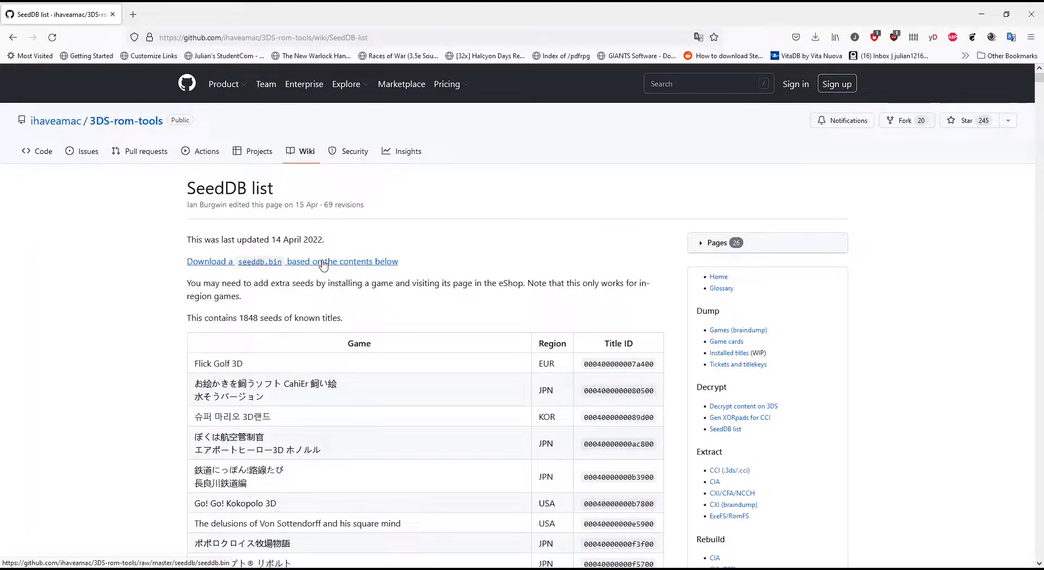
# Download seeddb.bin from the 'Download a seeddb.bin' link on the SeedDB list page.
pyautogui.click(259, 261)
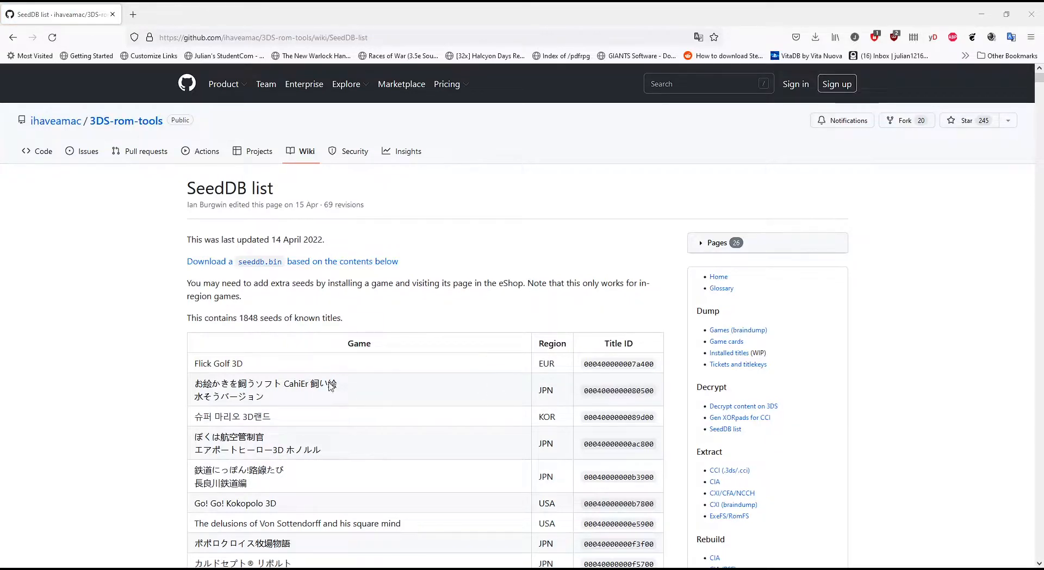
pyautogui.moveTo(226, 252)
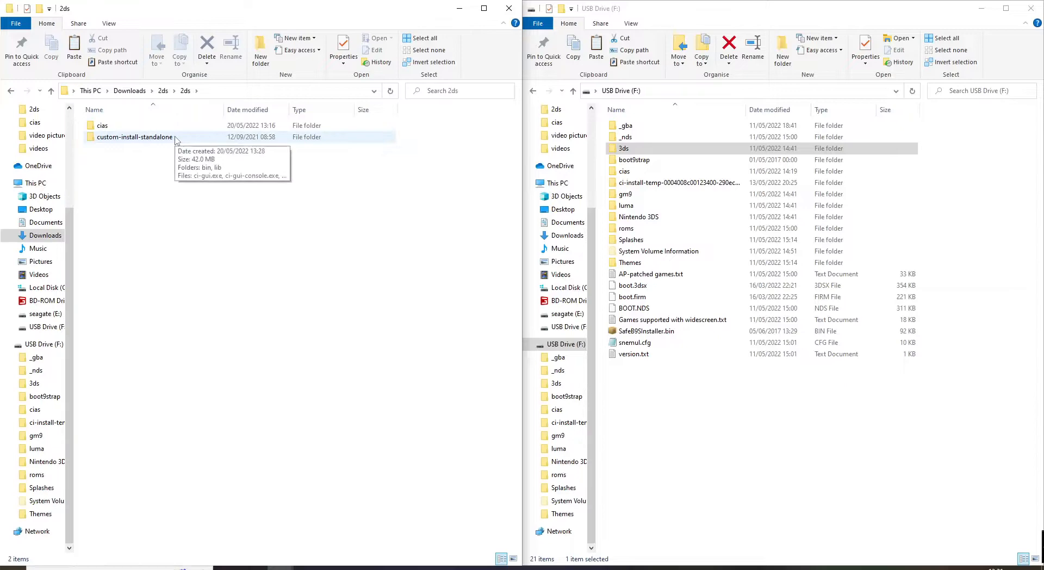
# Launch ci-gui.exe from the custom-install-standalone folder containing seeddb.bin.
pyautogui.doubleClick(135, 136)
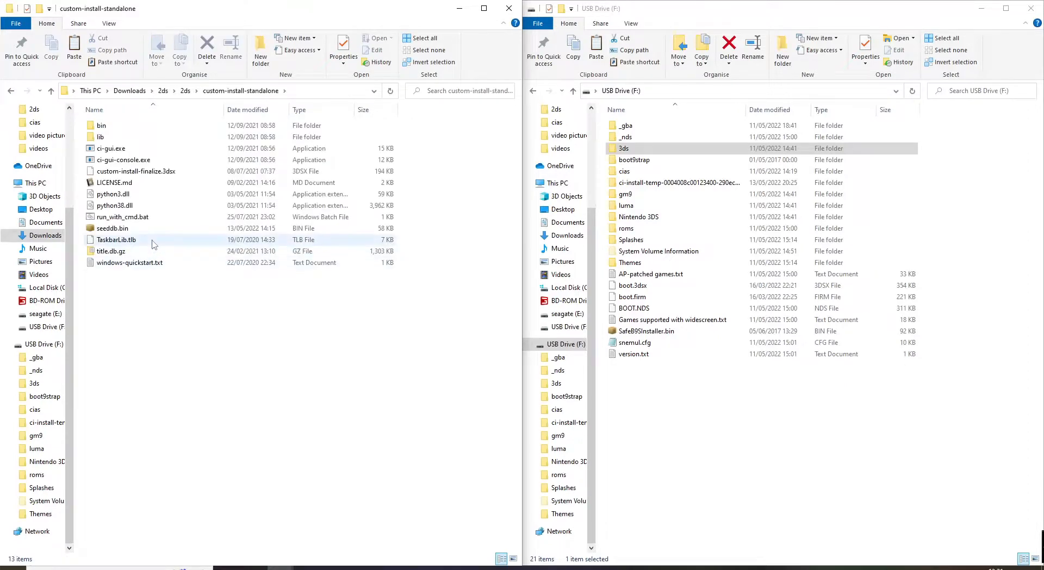
pyautogui.click(111, 148)
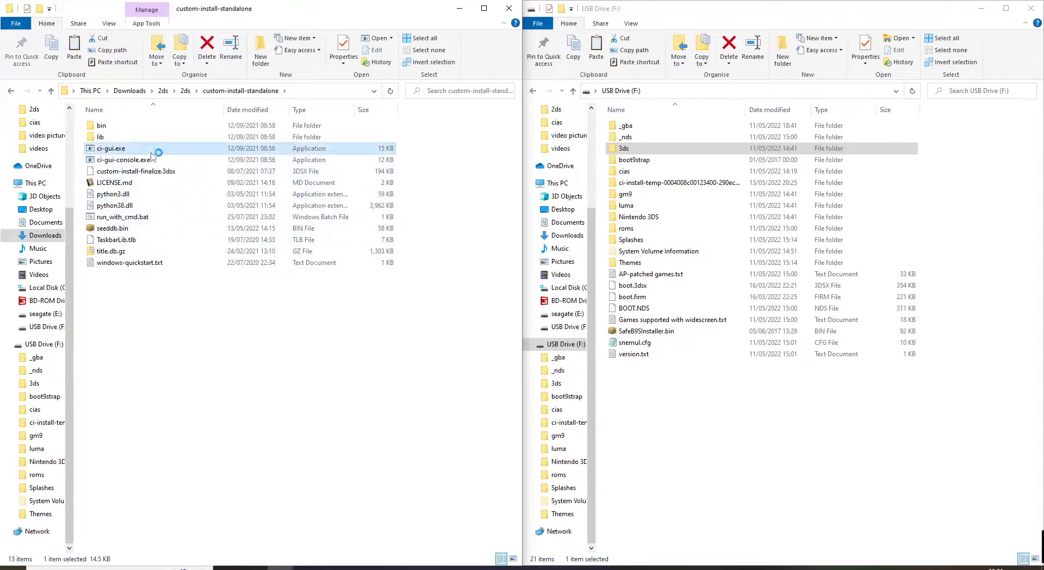
pyautogui.doubleClick(111, 149)
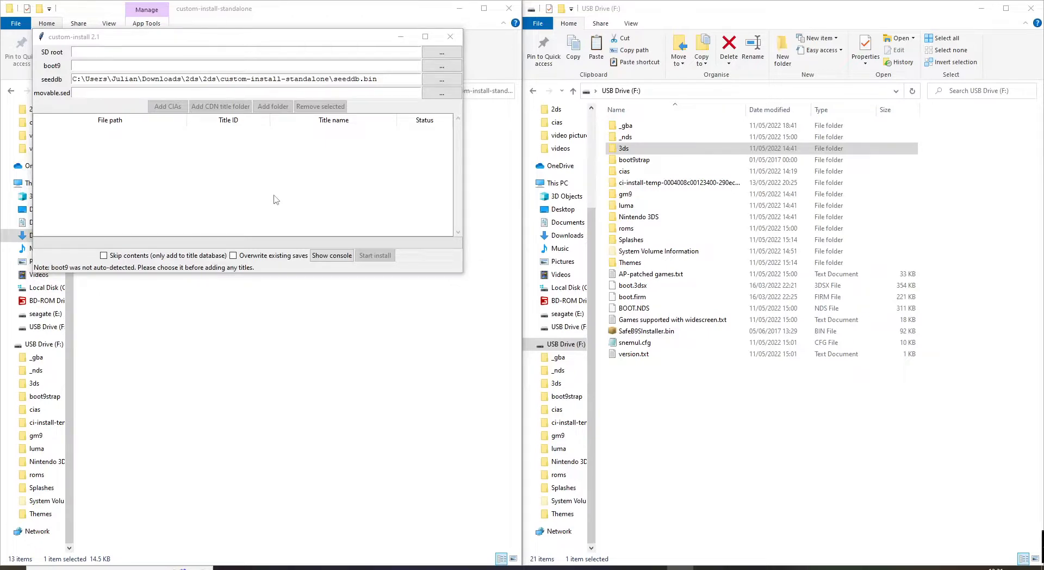
# Set the SD root to USB Drive (F:), auto-filling boot9.bin and movable.sed.
pyautogui.click(440, 52)
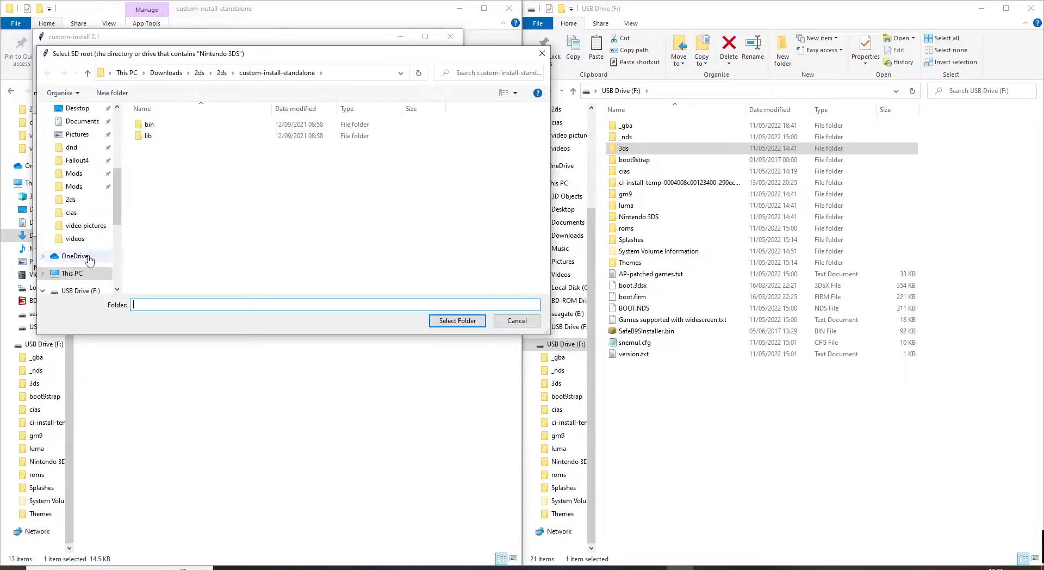
pyautogui.click(82, 272)
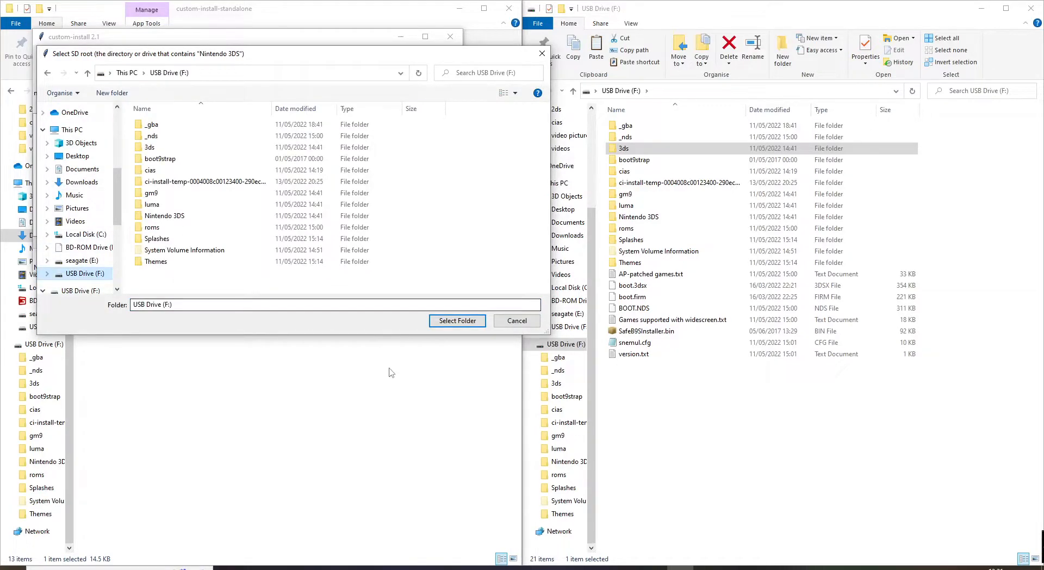
pyautogui.click(458, 320)
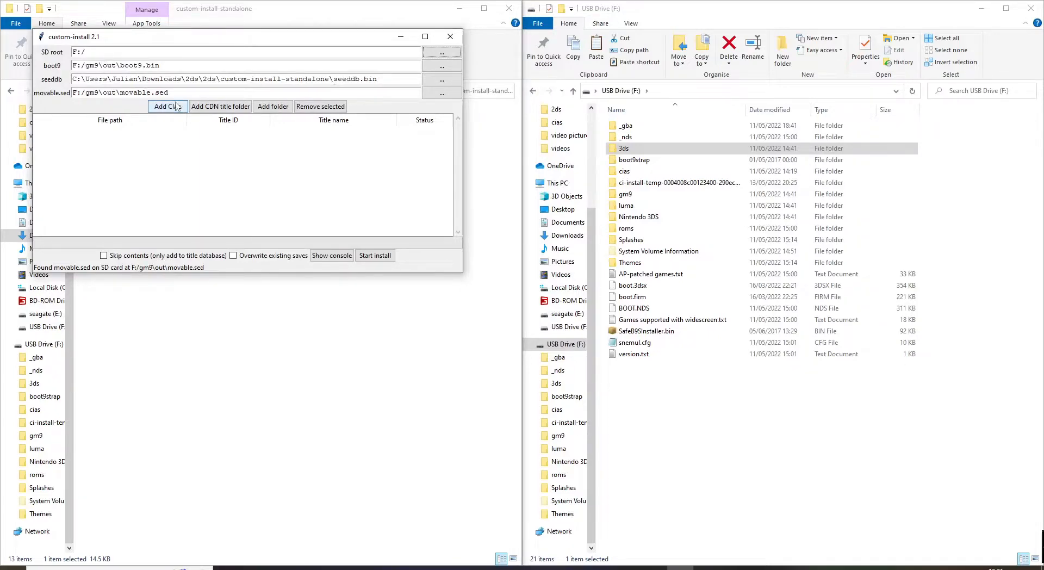
# Add the Pokémon Alpha Sapphire and Pokémon X CIAs from 2ds\cias to the install list.
pyautogui.click(165, 106)
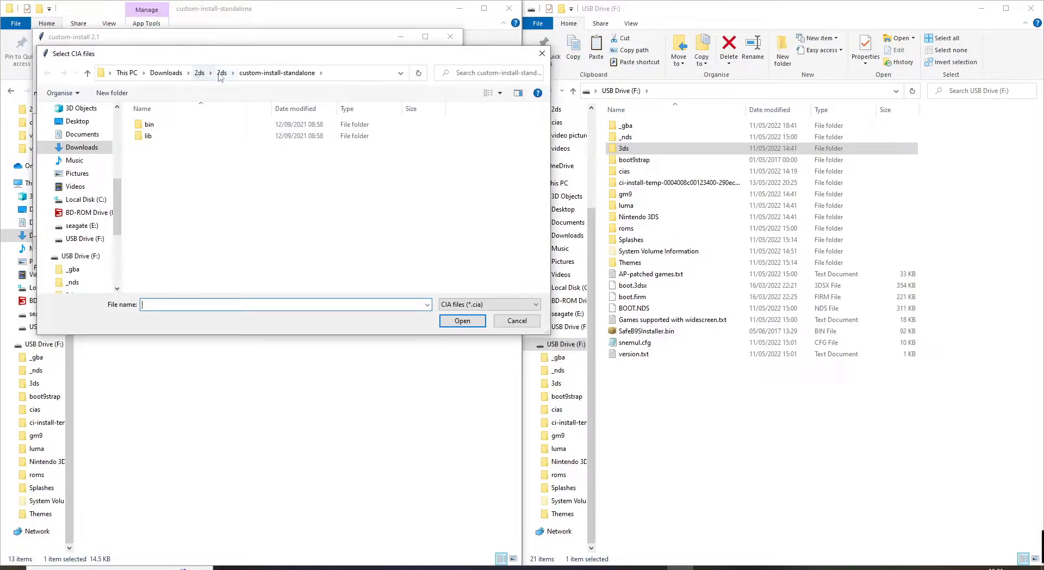
pyautogui.click(320, 73)
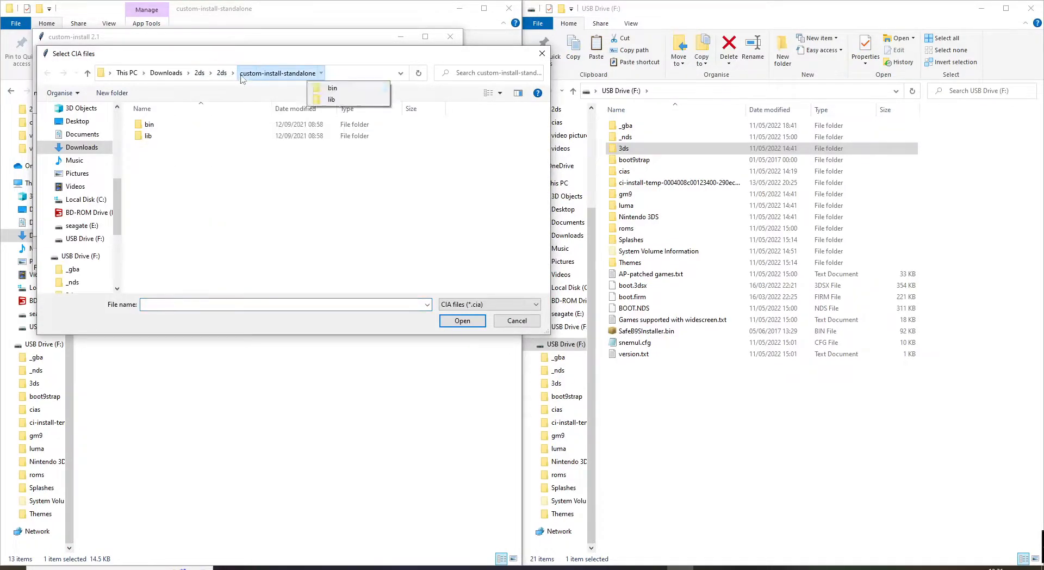
pyautogui.click(200, 73)
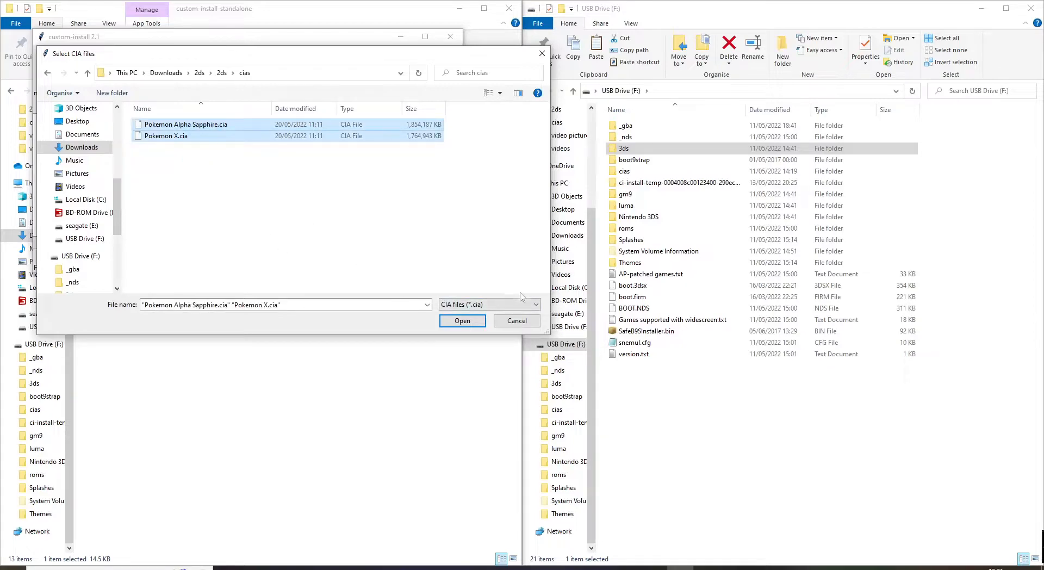
pyautogui.click(461, 320)
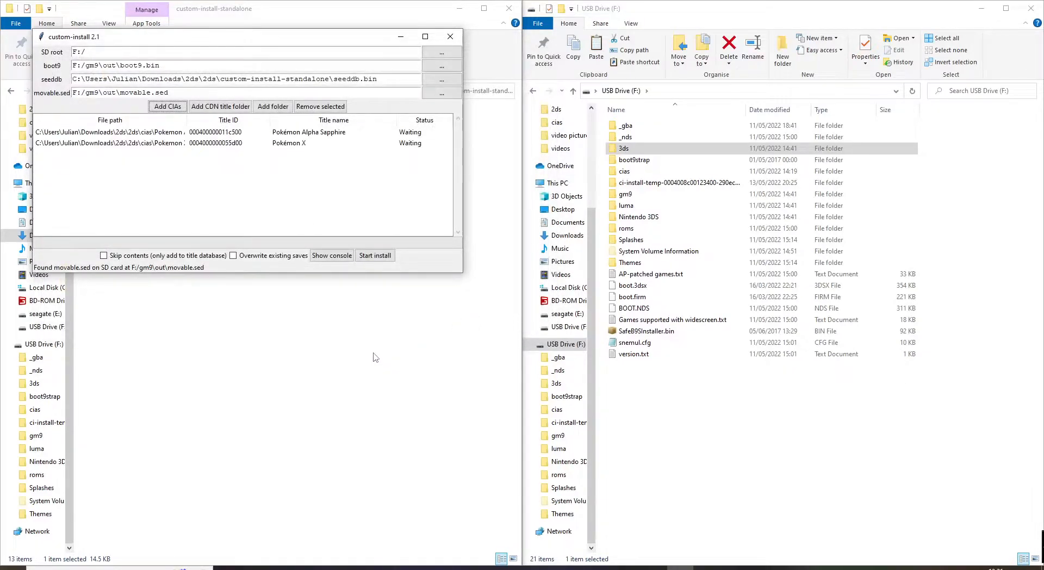
pyautogui.moveTo(352, 229)
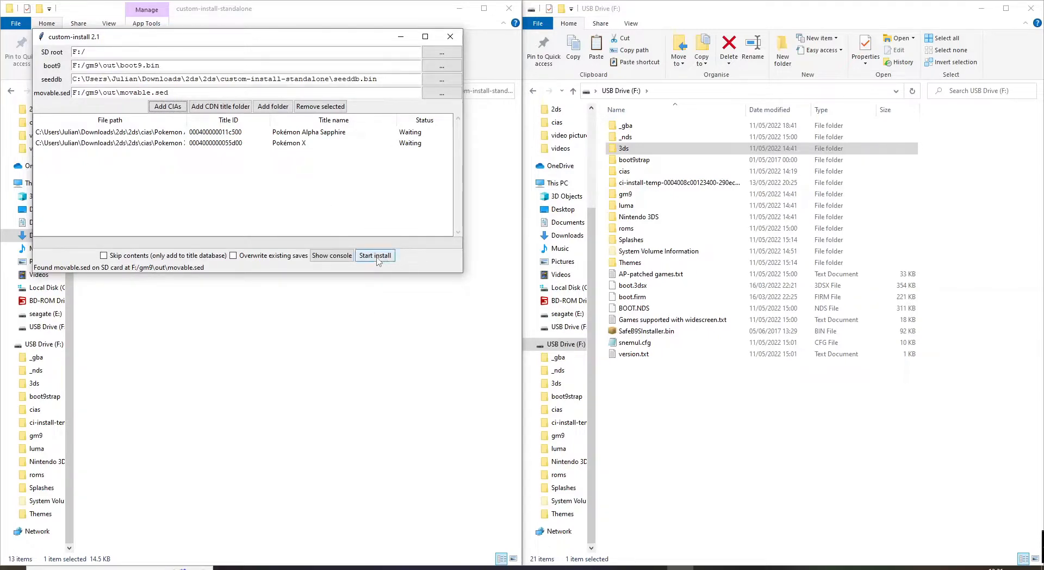
# Start the install and let both queued titles finish with status Done.
pyautogui.click(375, 254)
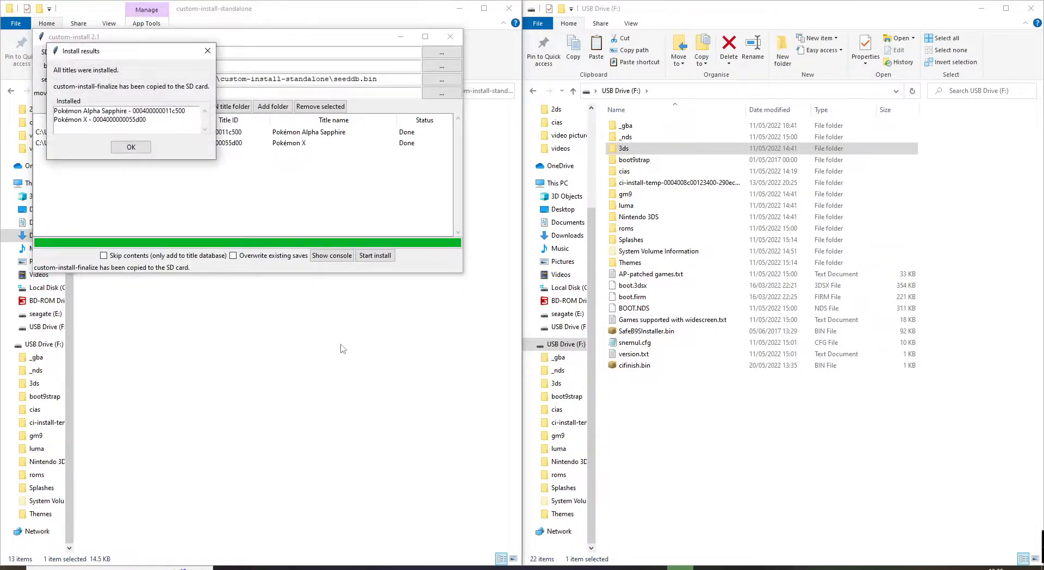
pyautogui.moveTo(160, 119)
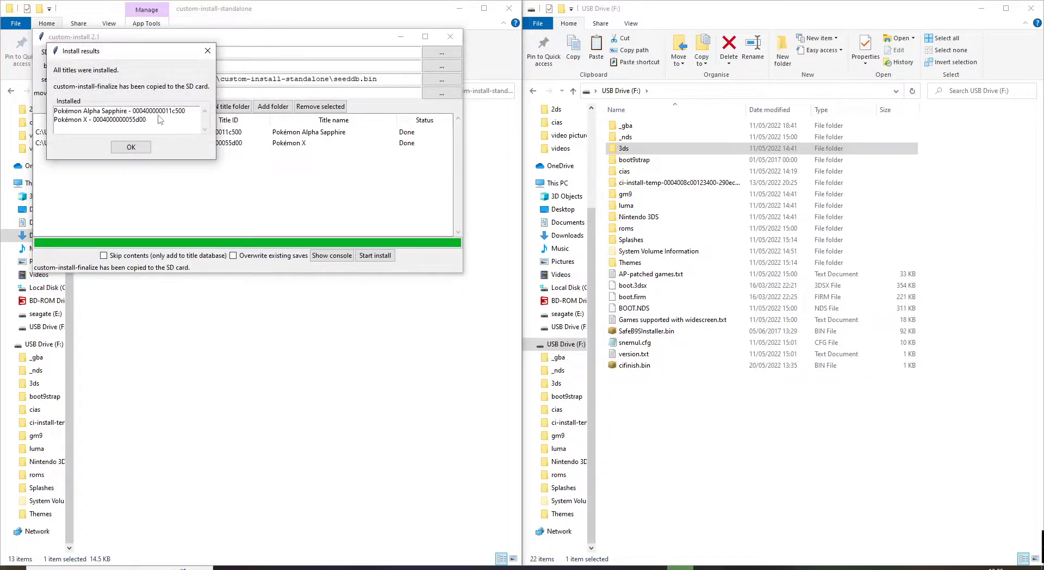
# Confirm the Install results and close custom-install, leaving cifinish.bin at the drive root.
pyautogui.click(130, 147)
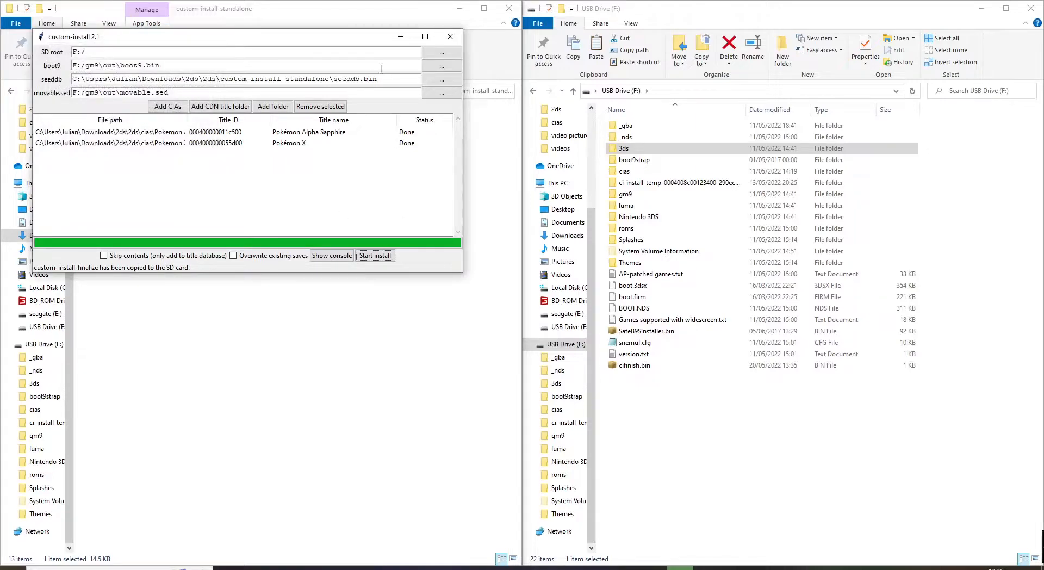
pyautogui.moveTo(450, 37)
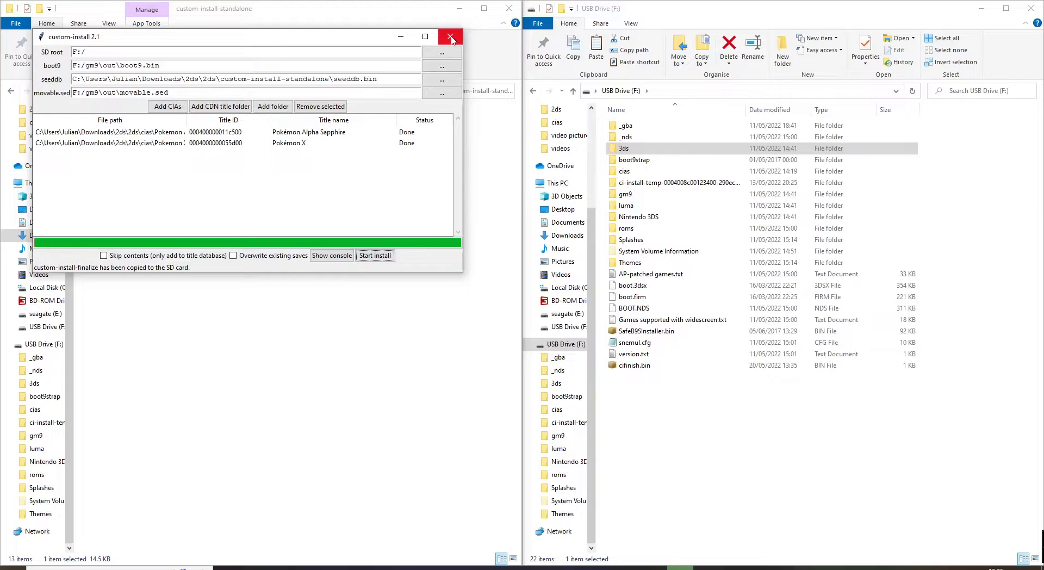
pyautogui.click(450, 37)
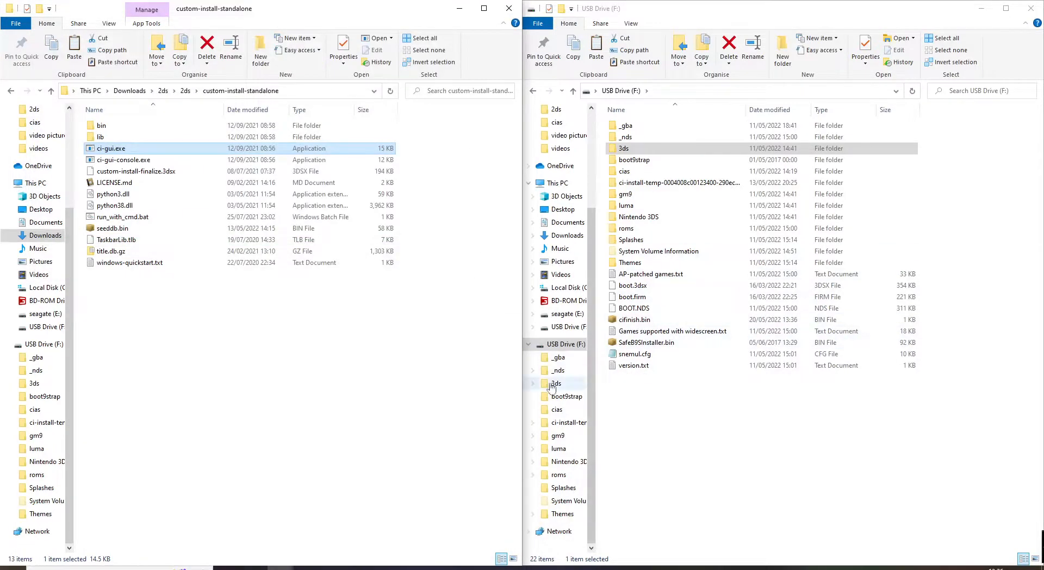